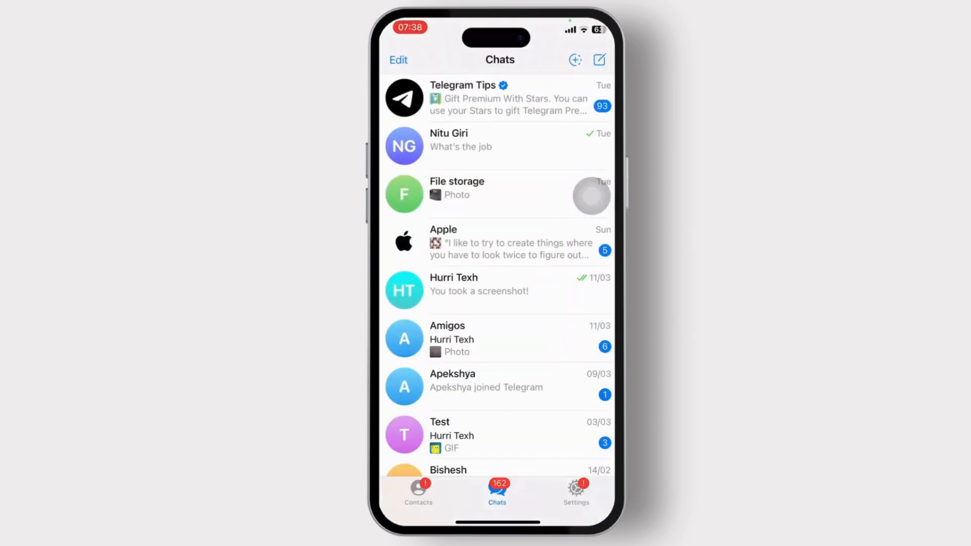
# Switch to the Settings screen showing Devices, Notifications and Privacy options.
pyautogui.scroll(-3)
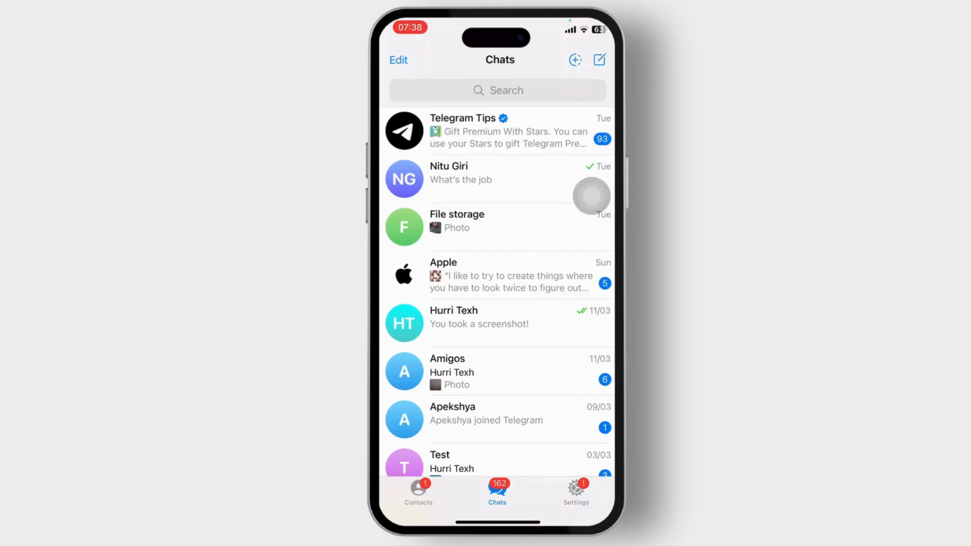
pyautogui.click(576, 491)
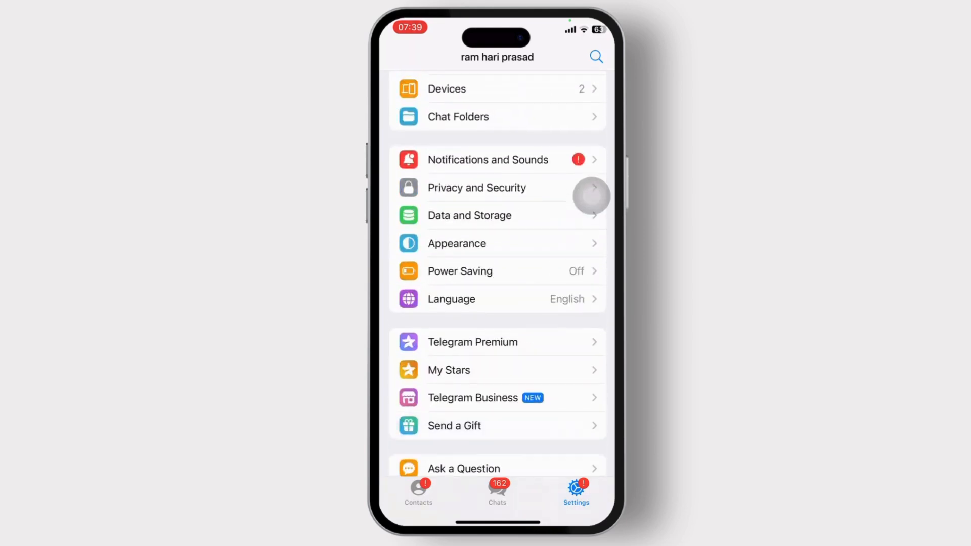
# Choose Ask a Question, bringing up the volunteer-run support notice.
pyautogui.scroll(-3)
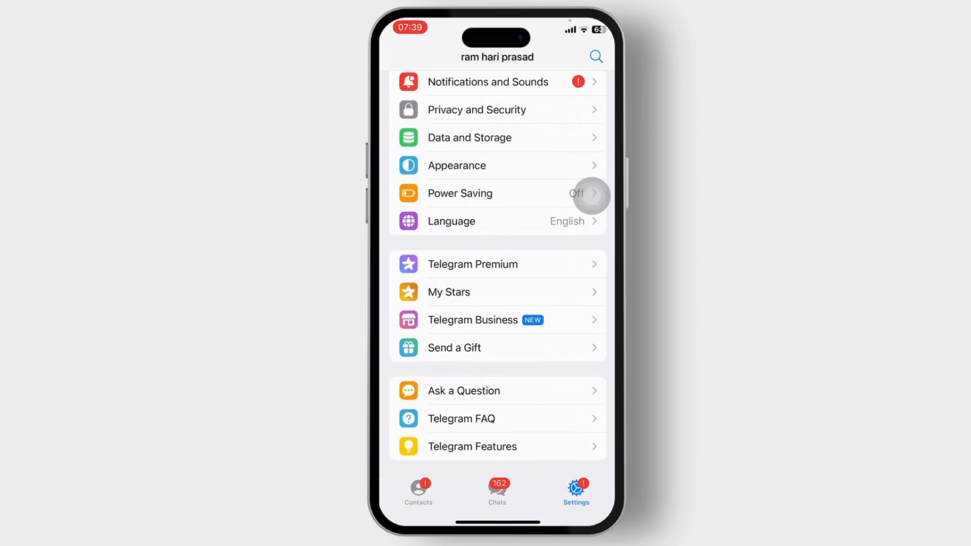
pyautogui.click(463, 391)
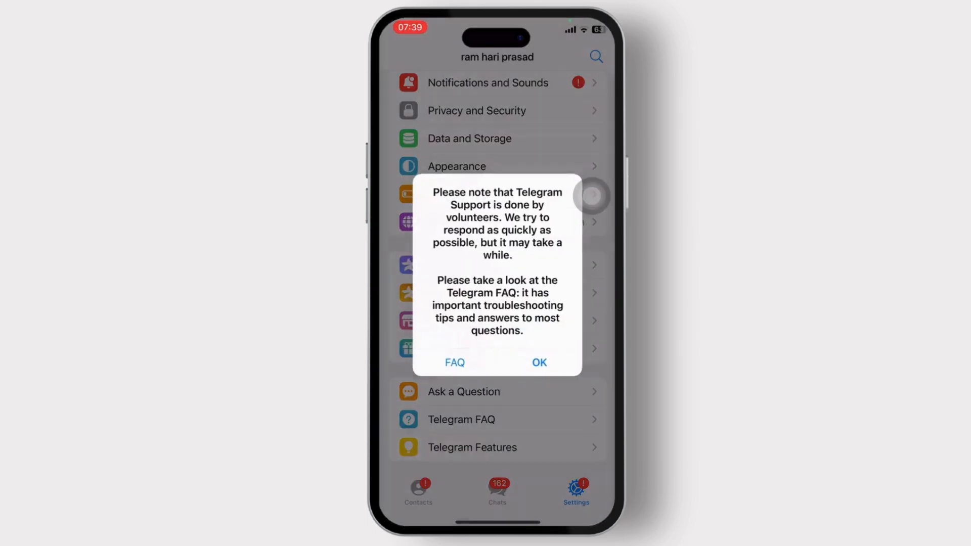
# Confirm OK on the Telegram Support alert to return to Settings.
pyautogui.click(538, 363)
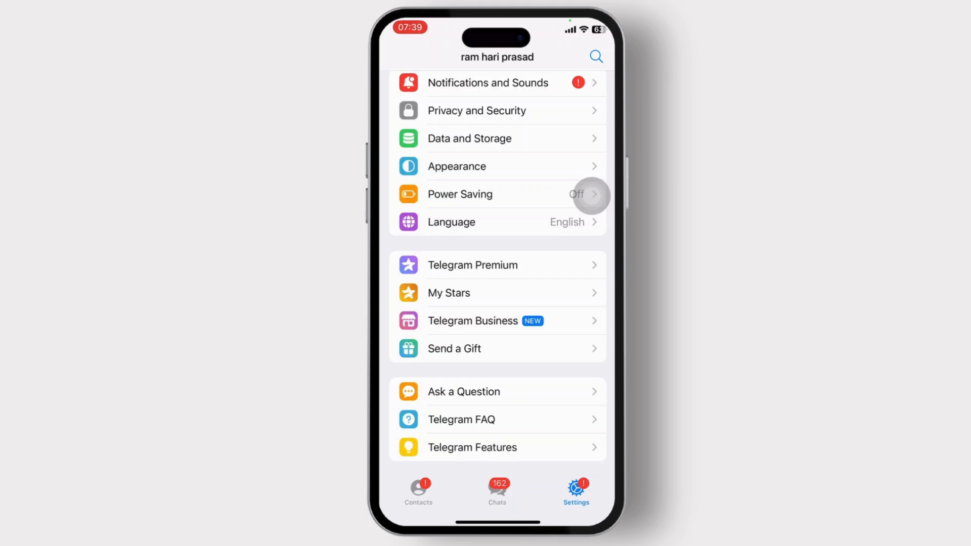
pyautogui.scroll(3)
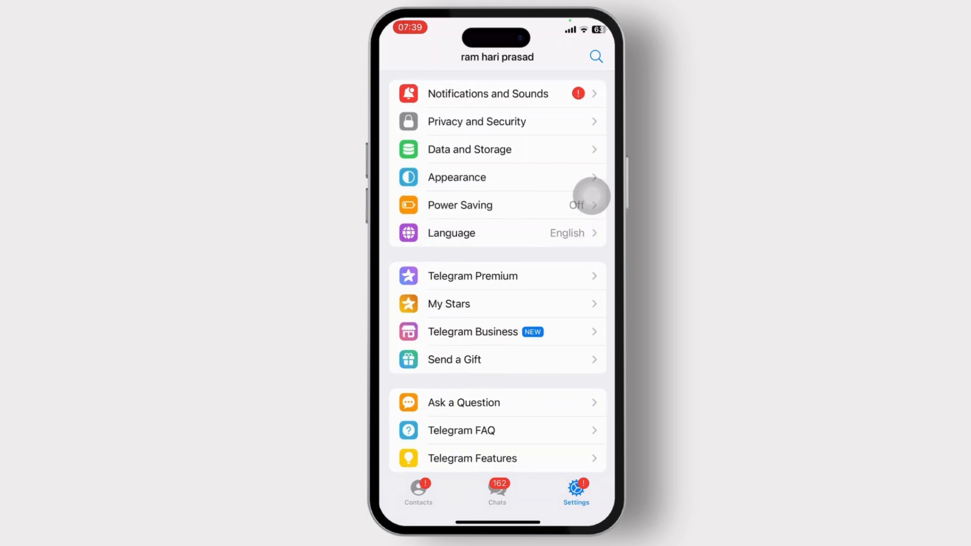
pyautogui.click(497, 491)
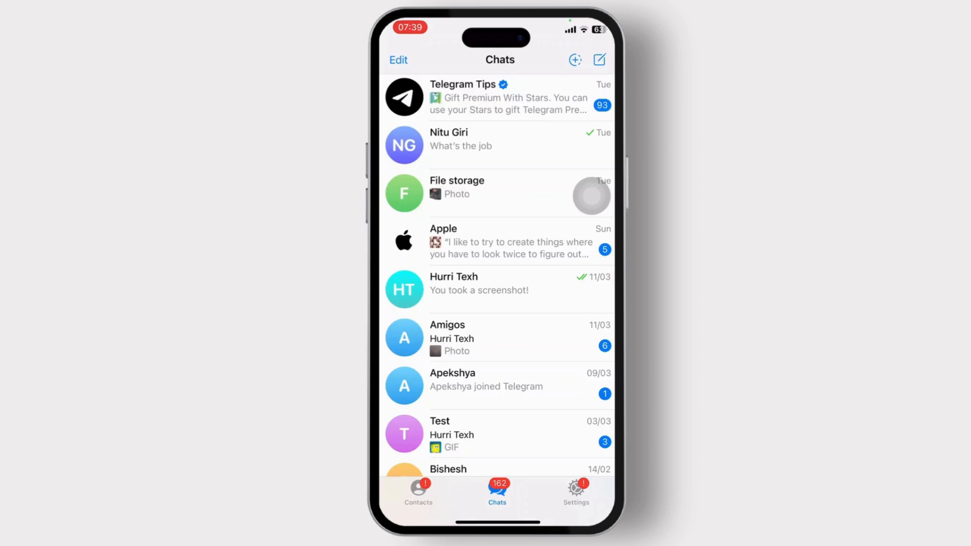
pyautogui.click(576, 492)
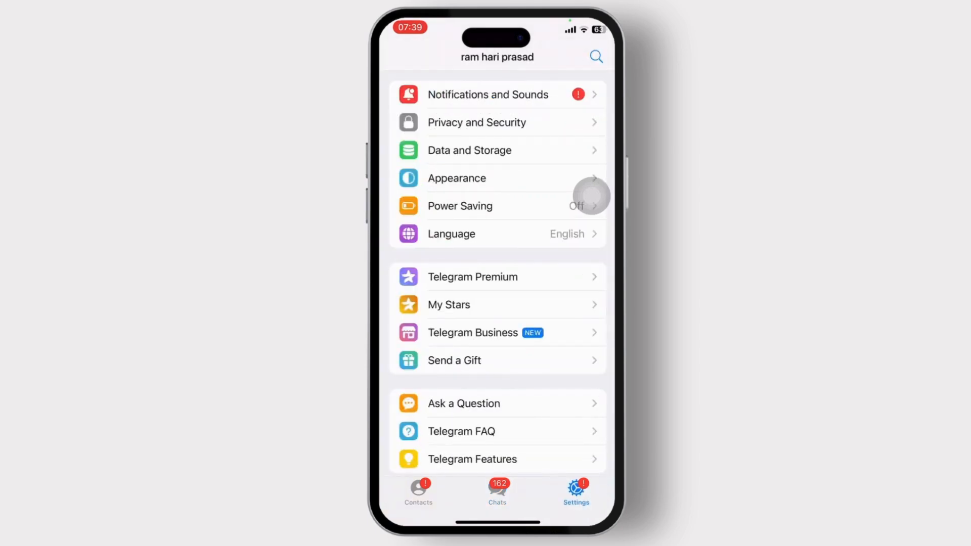